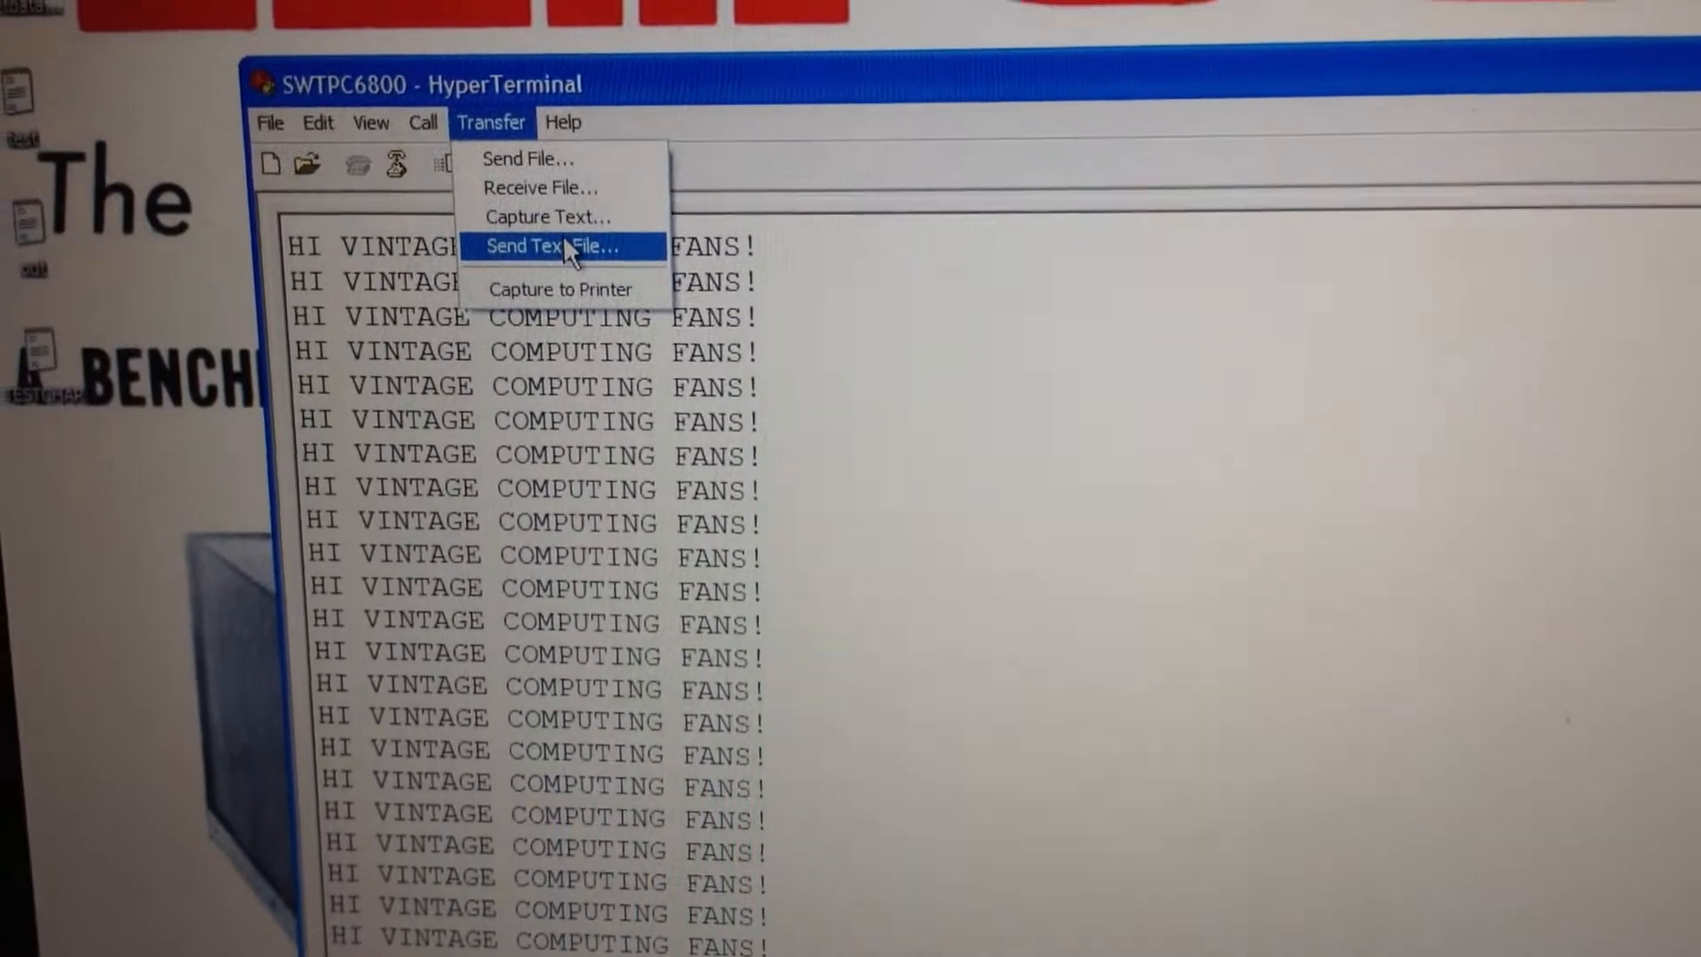
# - Bring up the Send Text File chooser showing the SWTPC folder with tictactoe and tictactoeload
pyautogui.click(545, 246)
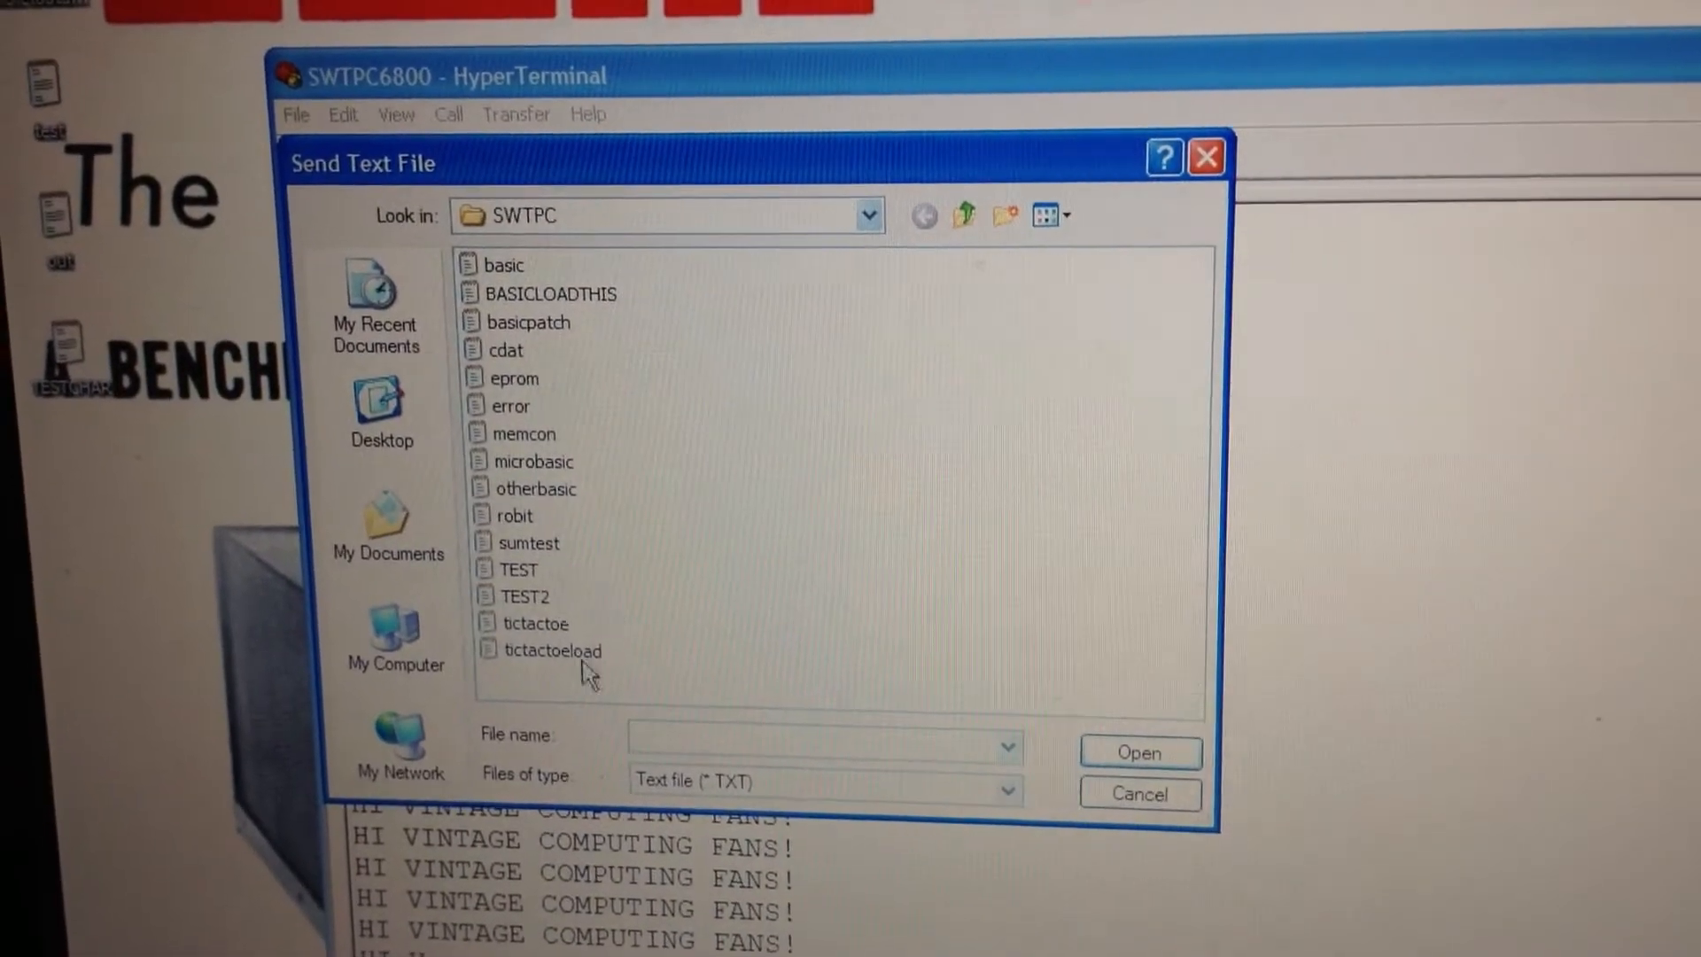
pyautogui.moveTo(565, 657)
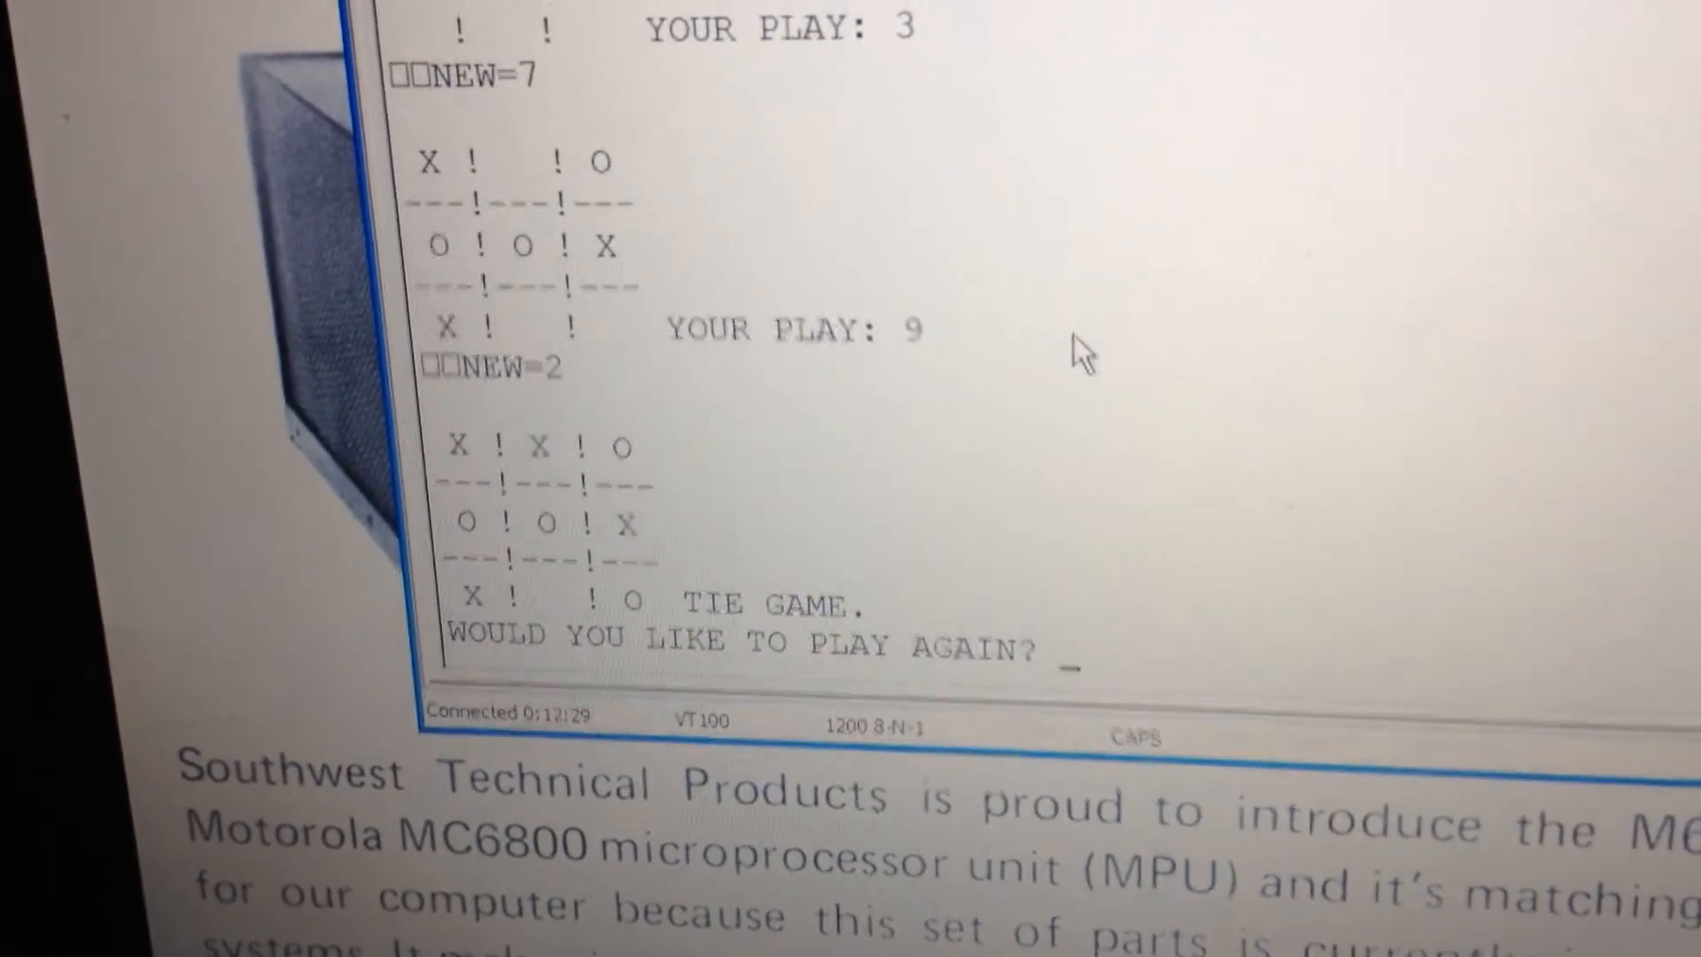
# - Decline the play-again prompt with N after the tie game, ending with the thank-you message
pyautogui.write('N')
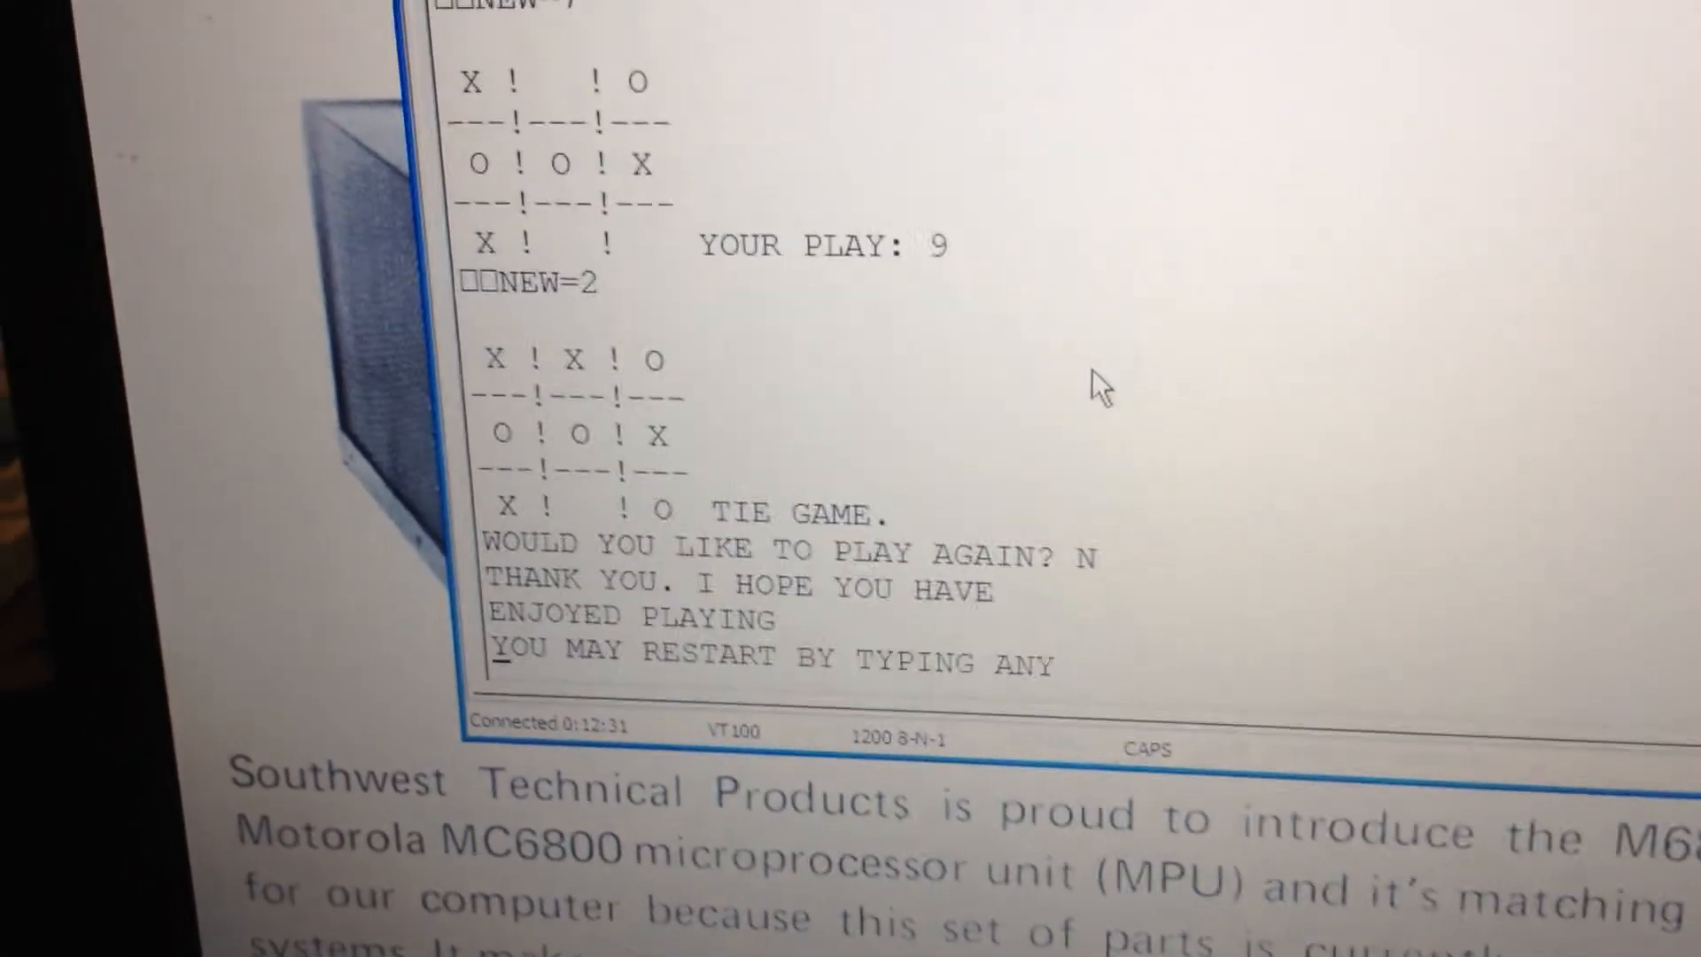